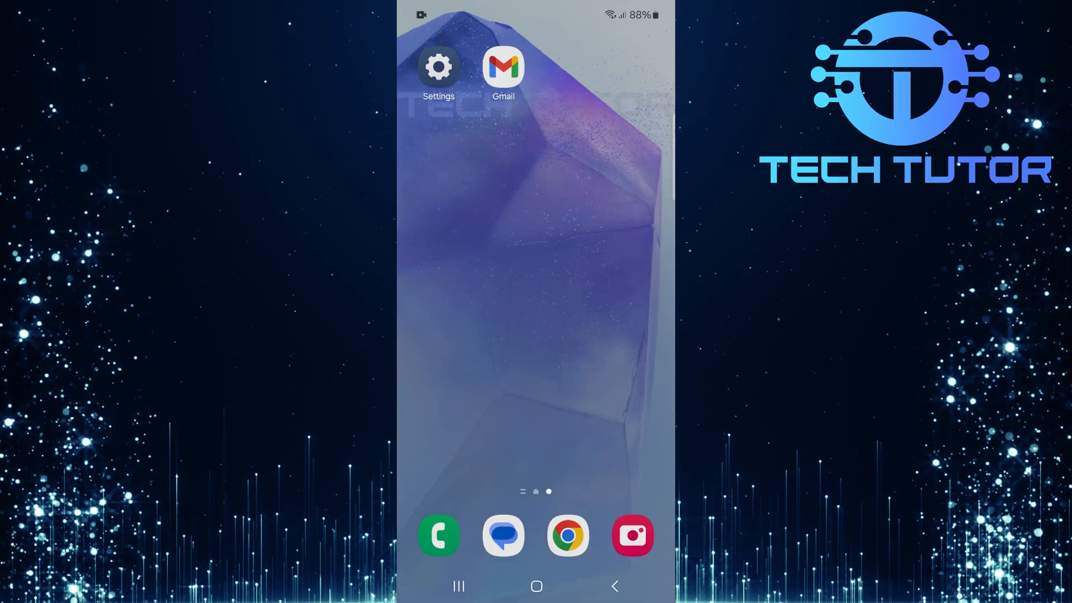
Launch Chrome and load store.epicgames.com.
click(568, 536)
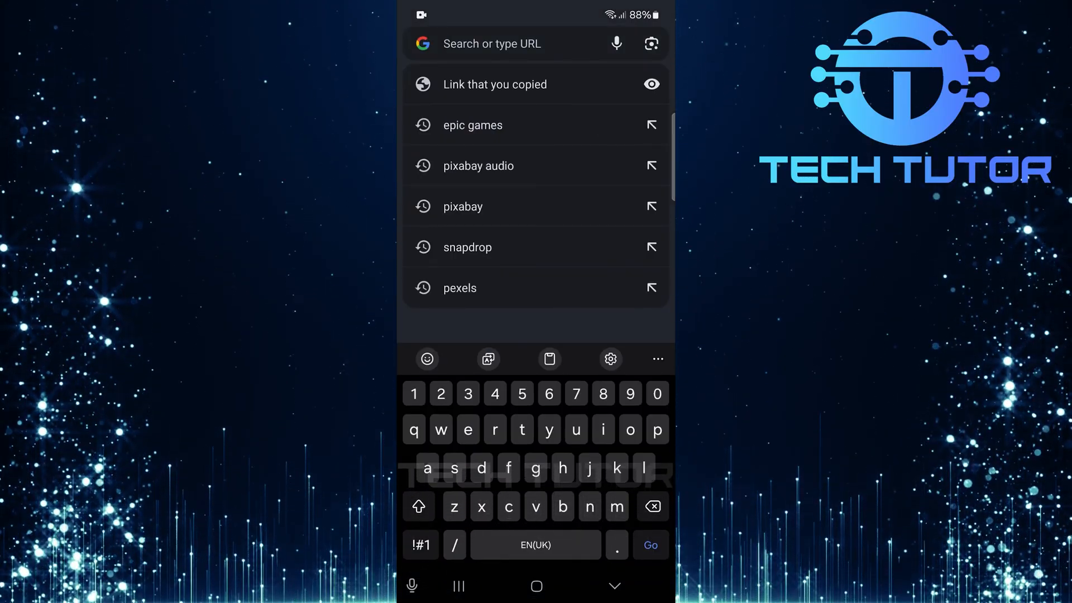
text(store.epicgames.com)
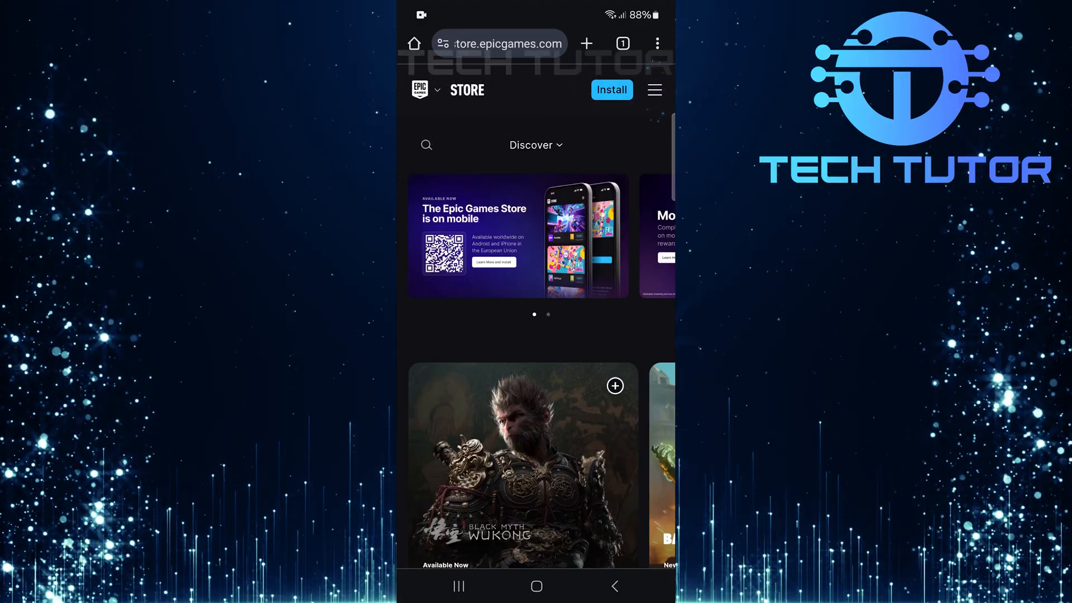
Go to Account Settings through the hamburger menu and the profile's Account submenu.
click(653, 89)
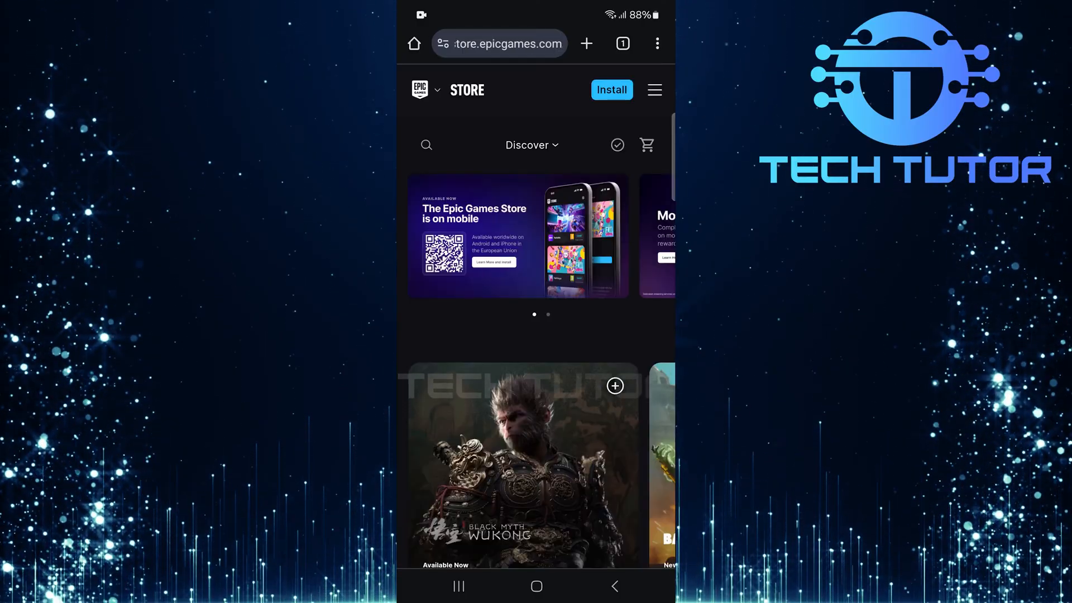
scroll(down, 3)
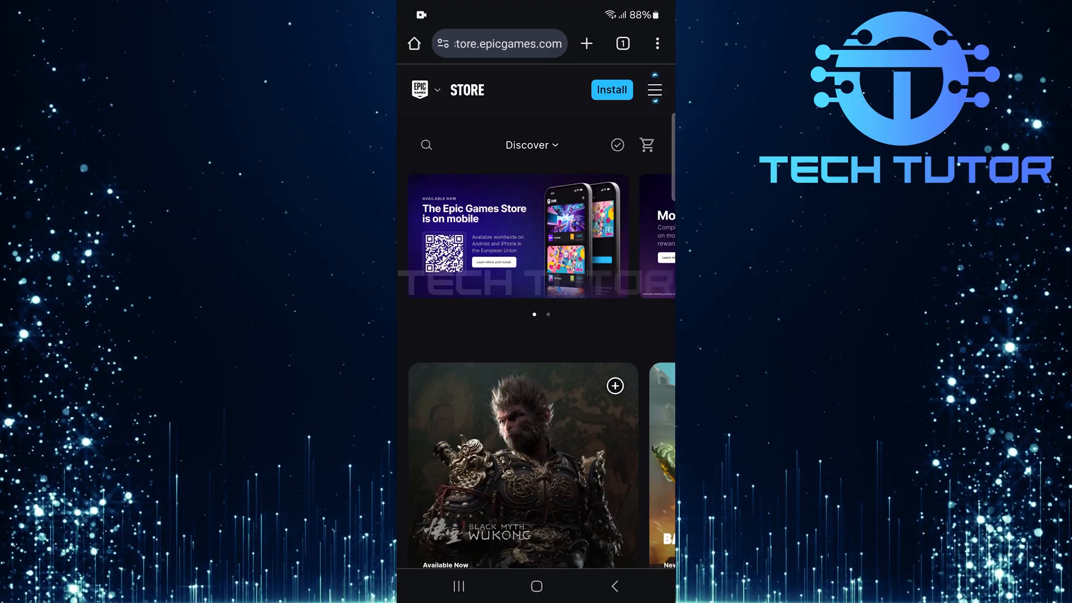
click(654, 90)
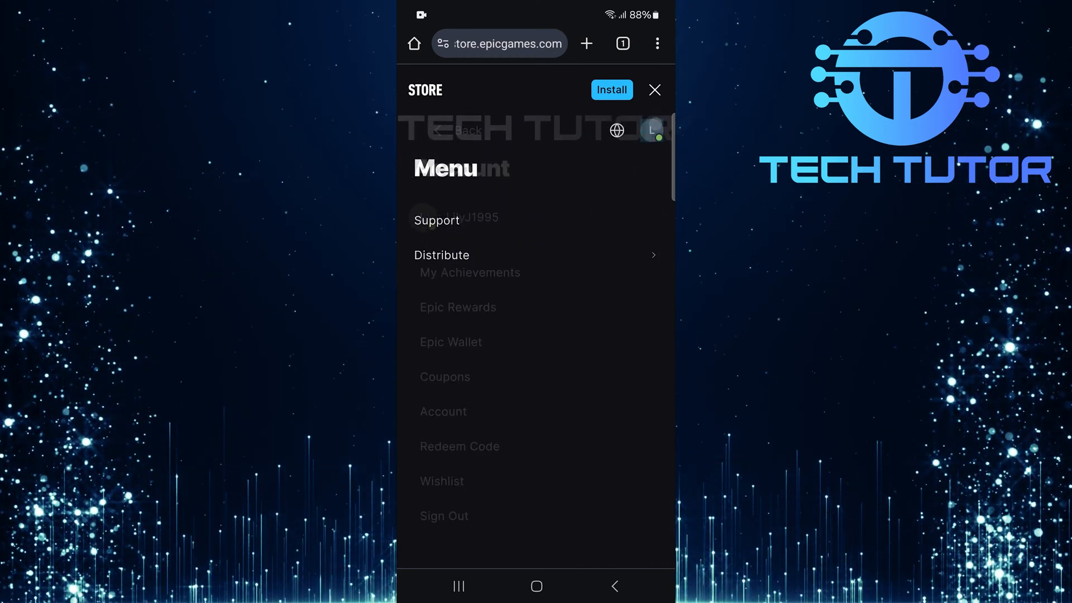
click(443, 411)
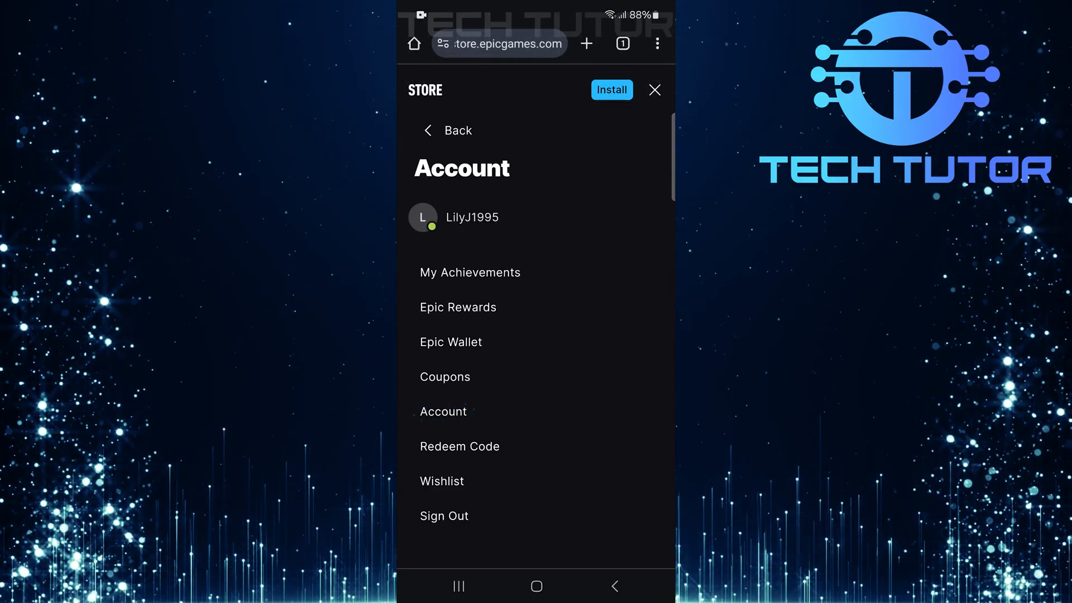
click(443, 411)
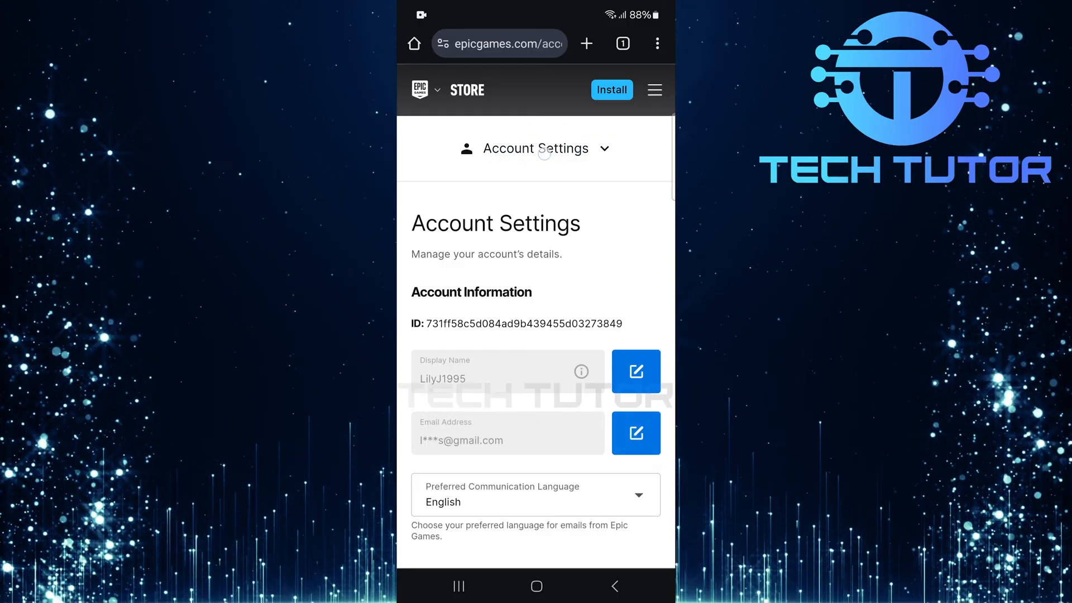
Switch to Password & Security and scroll down to the Two-Factor Authentication options.
click(536, 149)
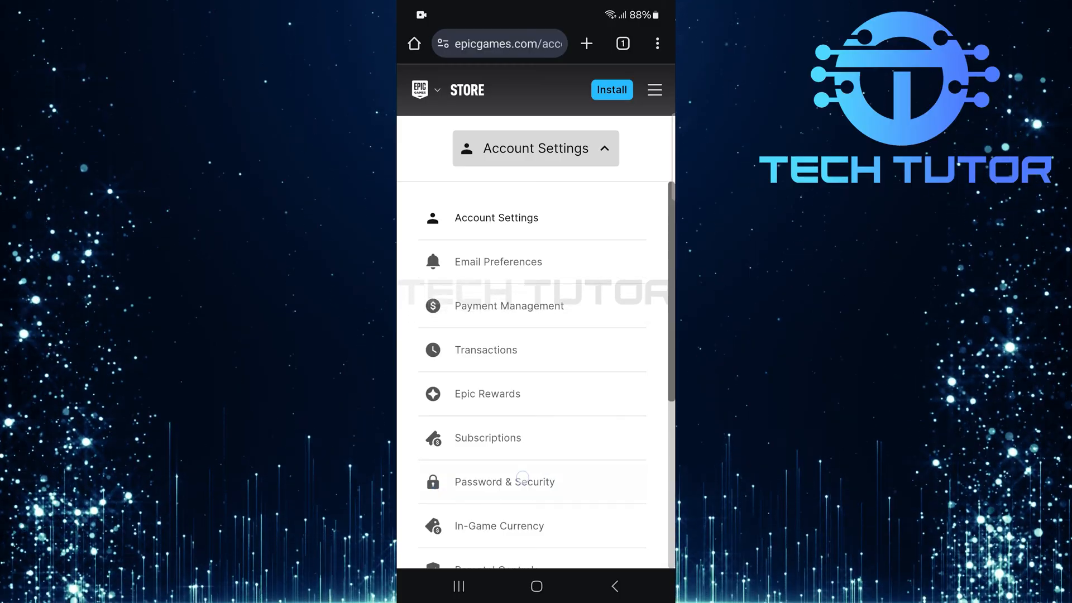
click(504, 481)
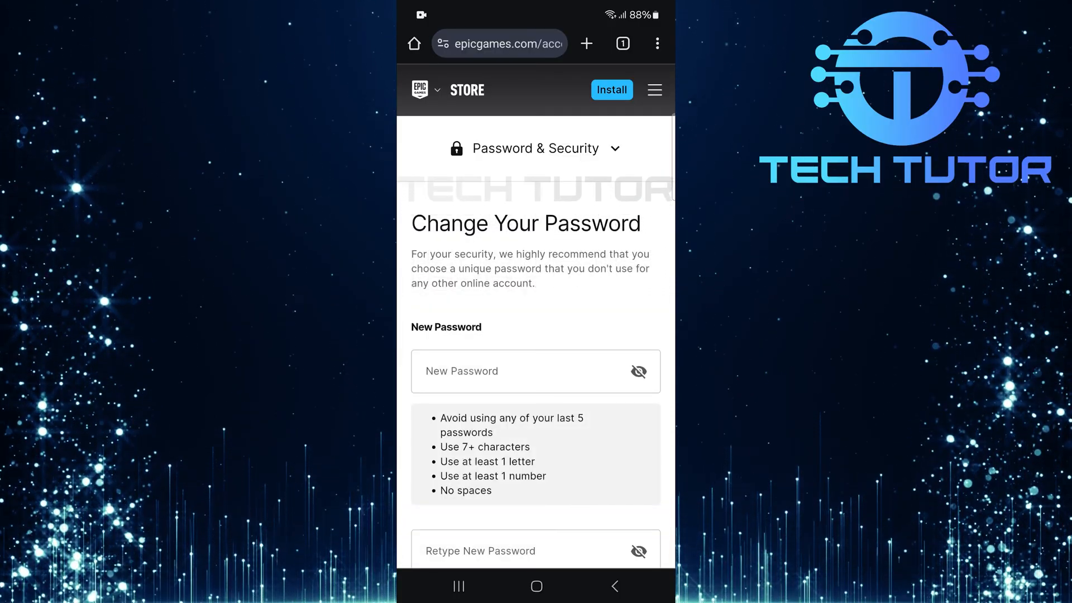
scroll(down, 3)
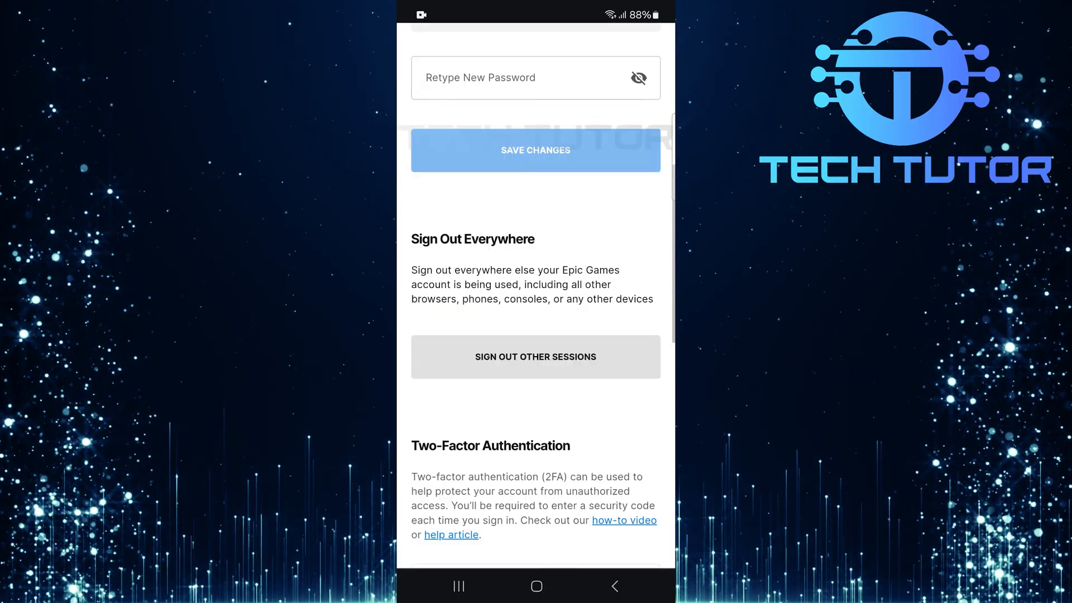
scroll(down, 3)
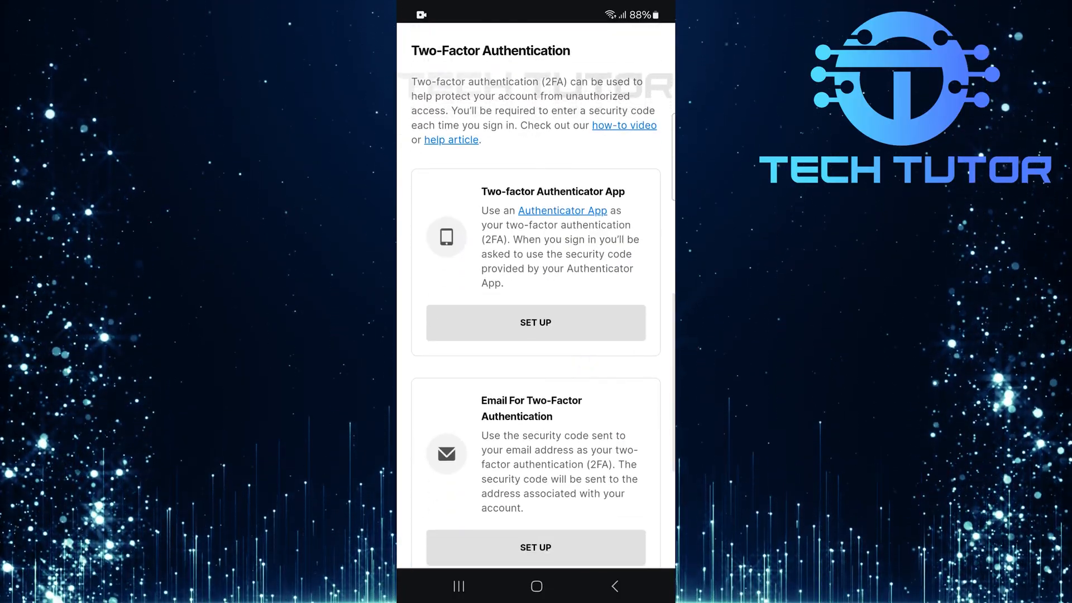
scroll(down, 3)
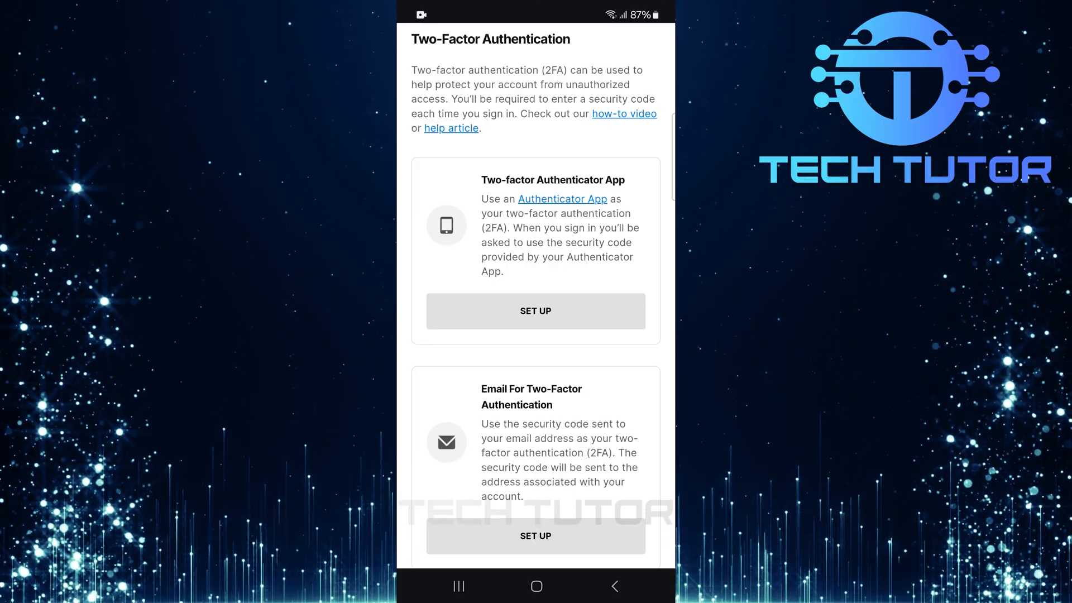
scroll(down, 3)
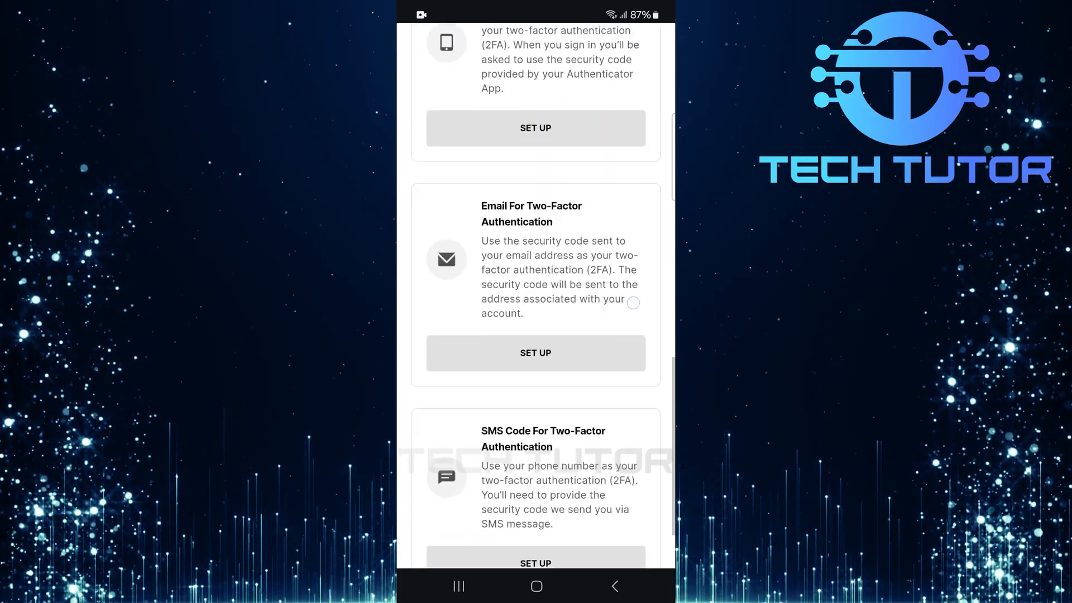
scroll(down, 3)
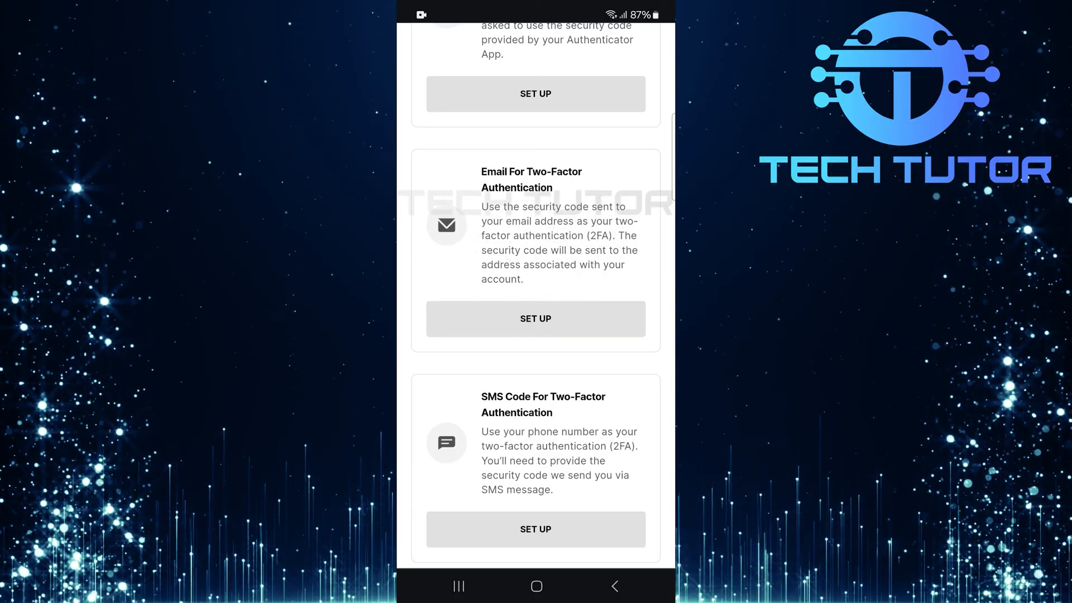
Start SET UP for Email two-factor authentication, then go to the phone's home screen.
click(535, 319)
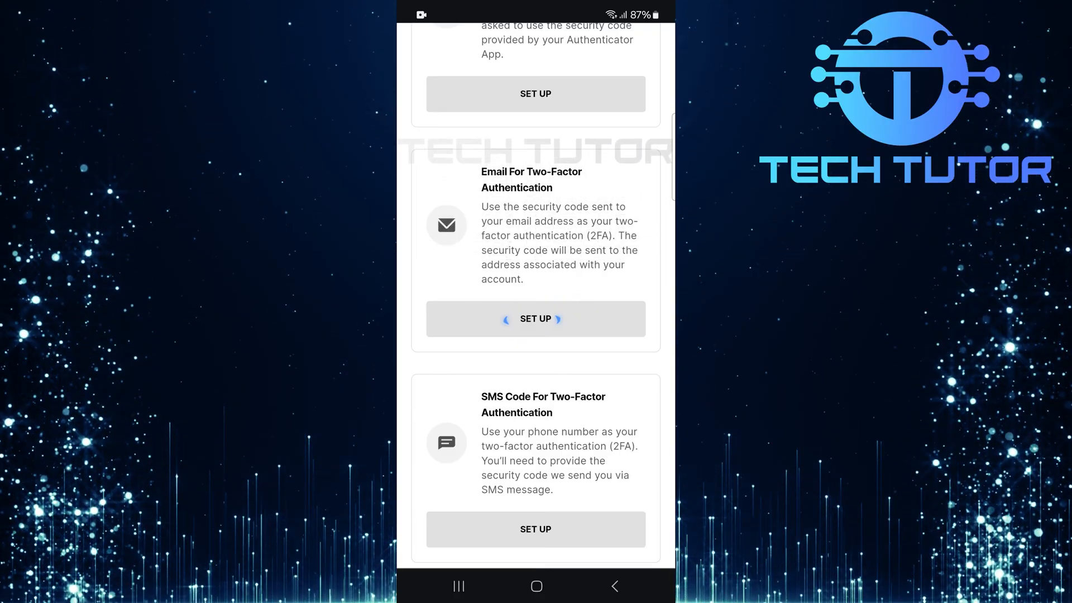
click(535, 319)
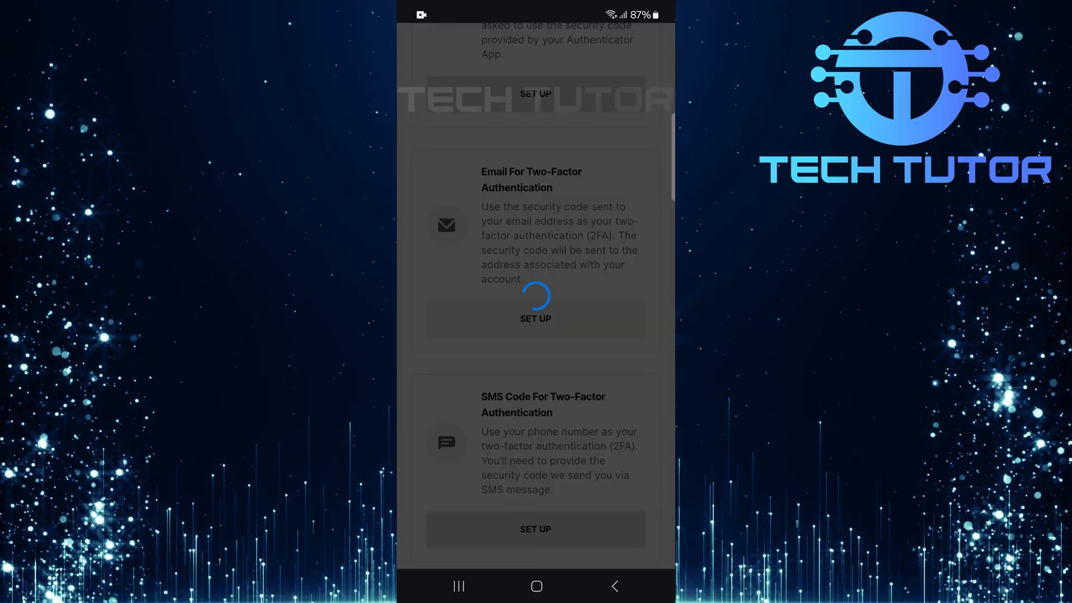
click(536, 319)
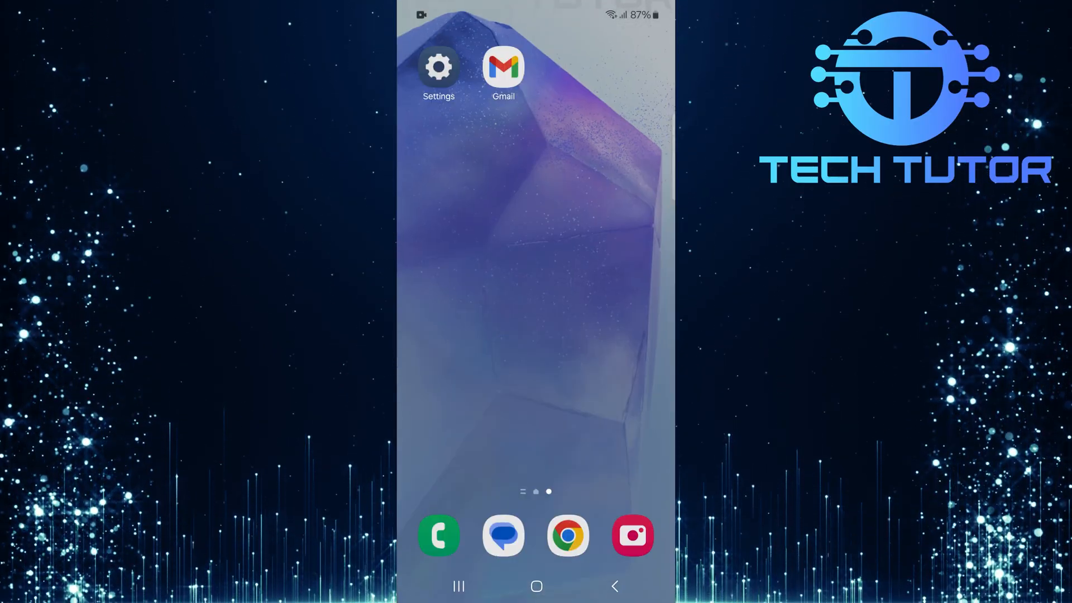
click(502, 67)
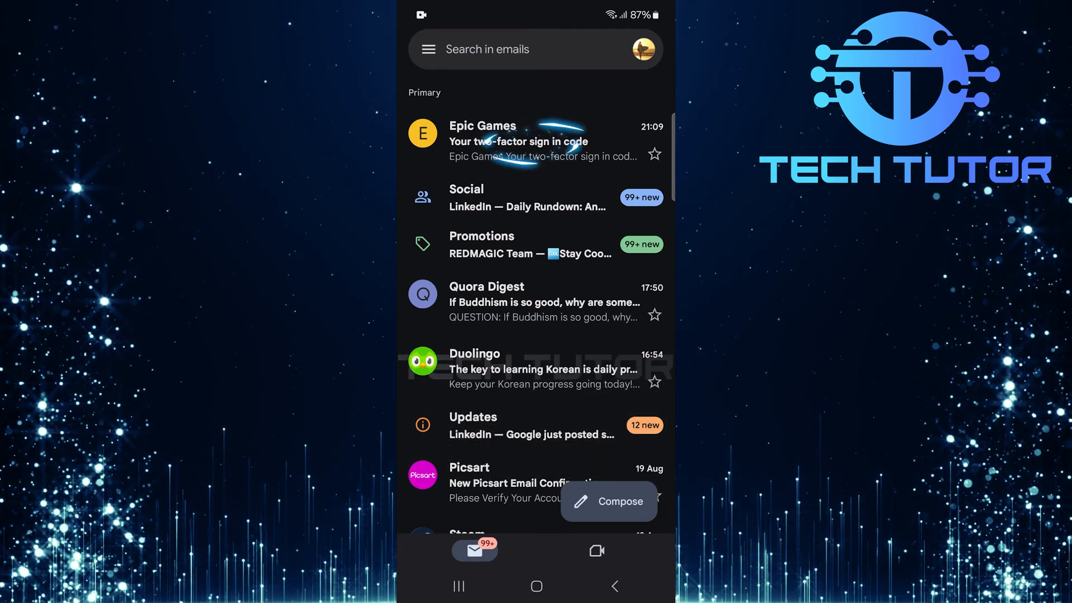
click(519, 141)
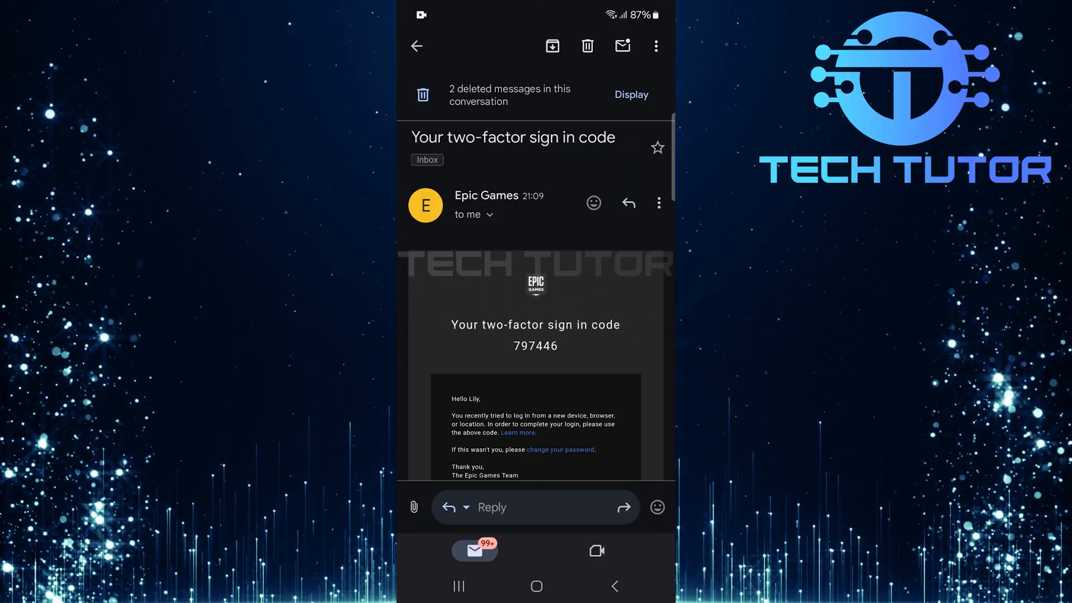
double_click(536, 346)
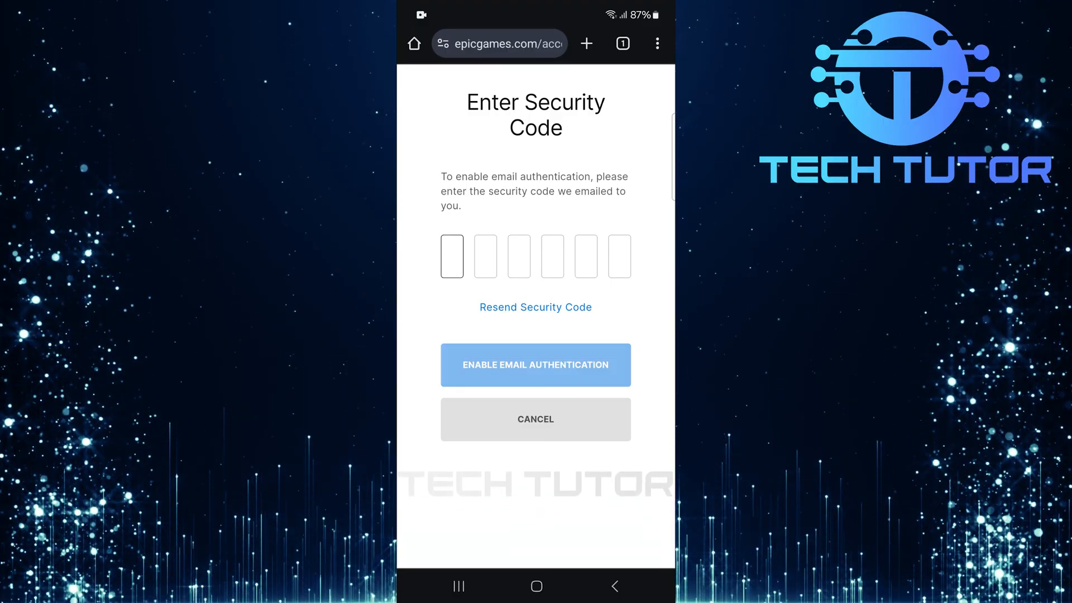
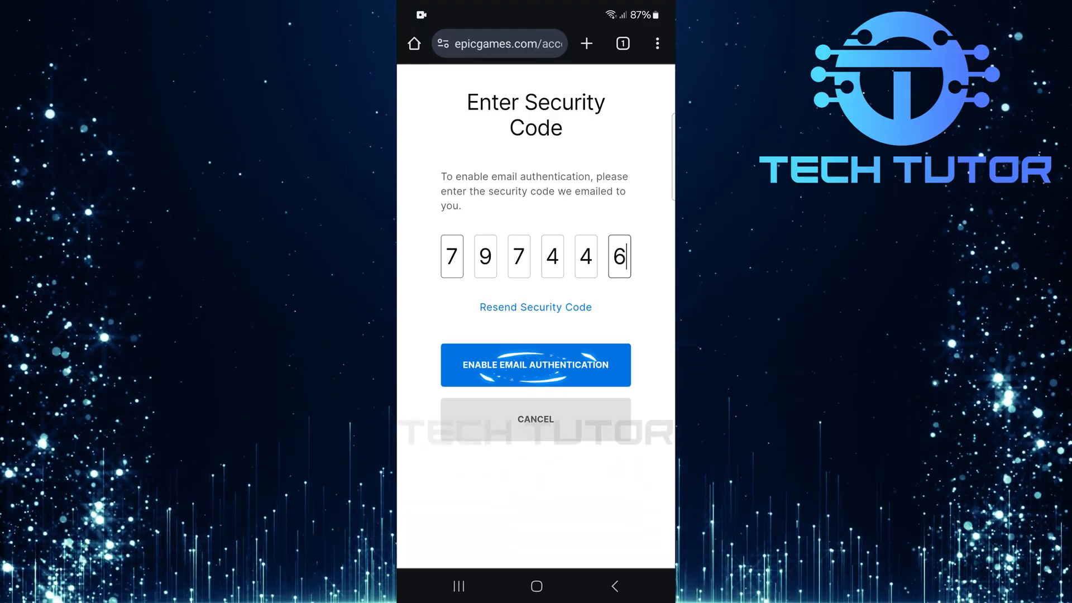
click(536, 364)
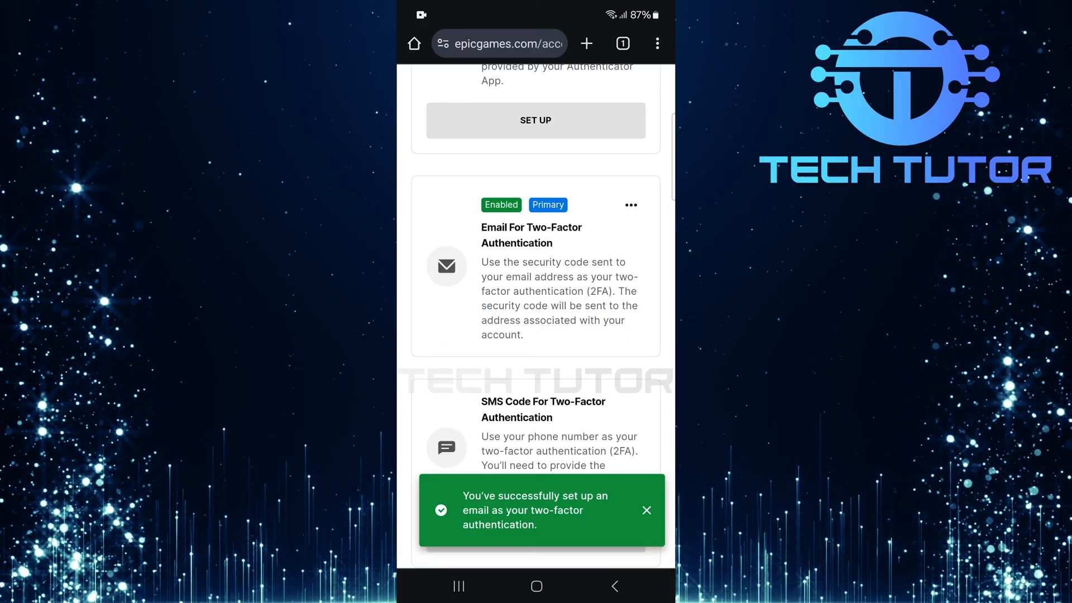